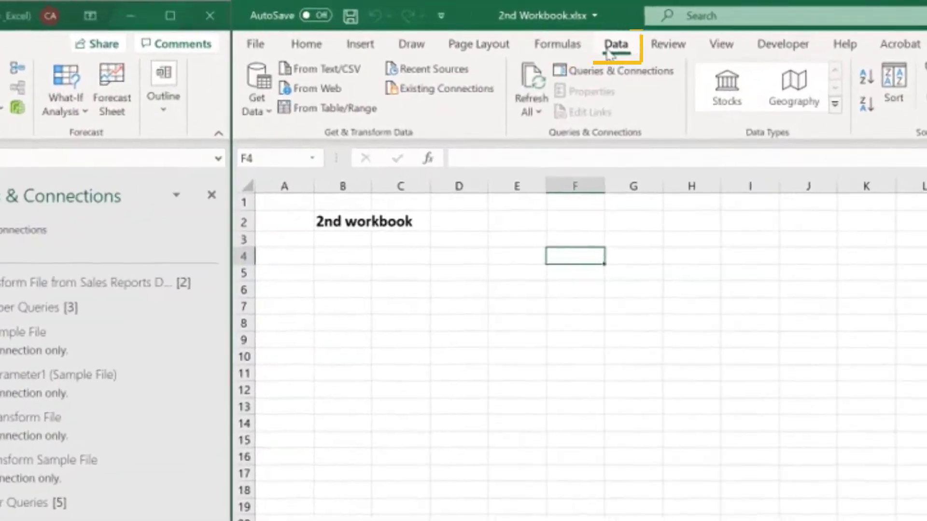
pyautogui.moveTo(615, 70)
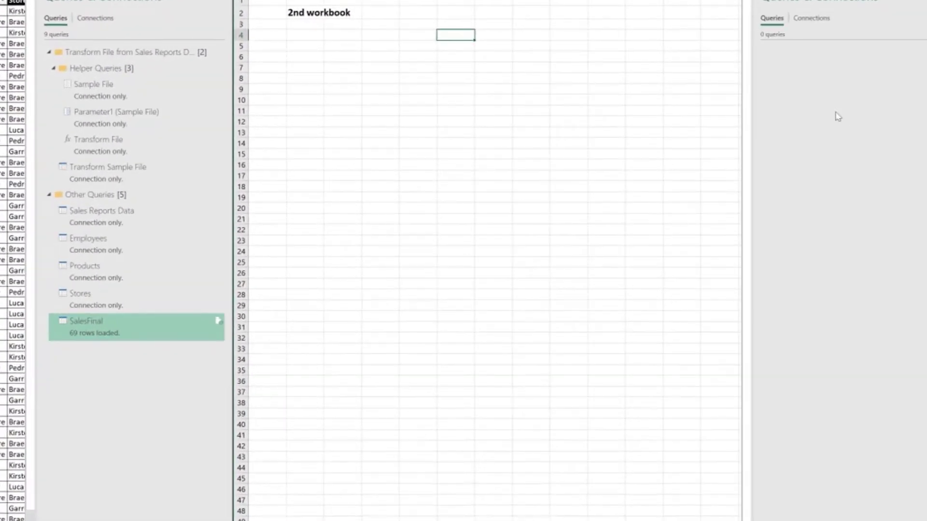
pyautogui.moveTo(821, 79)
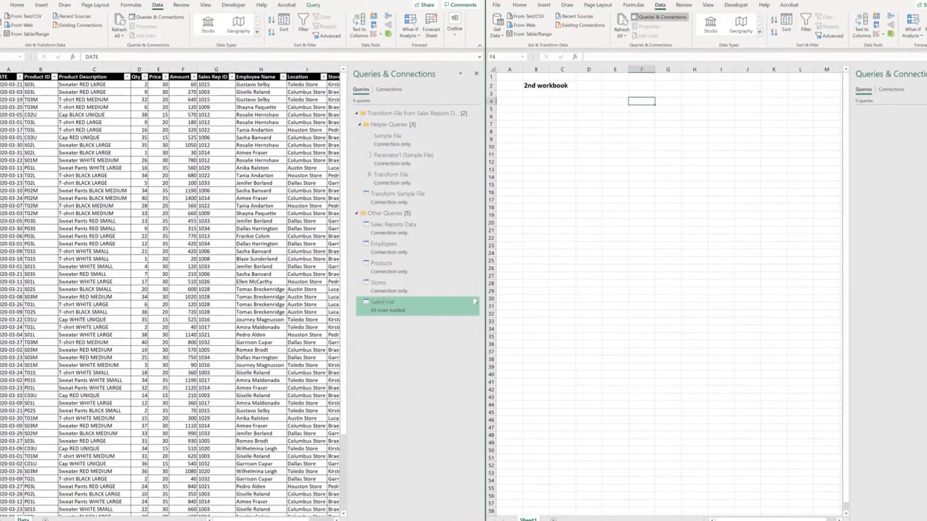
pyautogui.moveTo(800, 260)
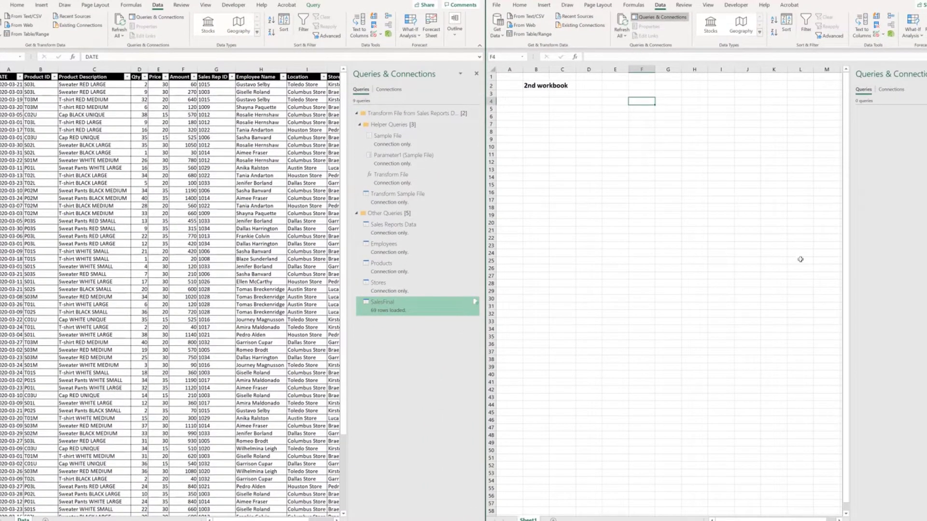
pyautogui.moveTo(397, 363)
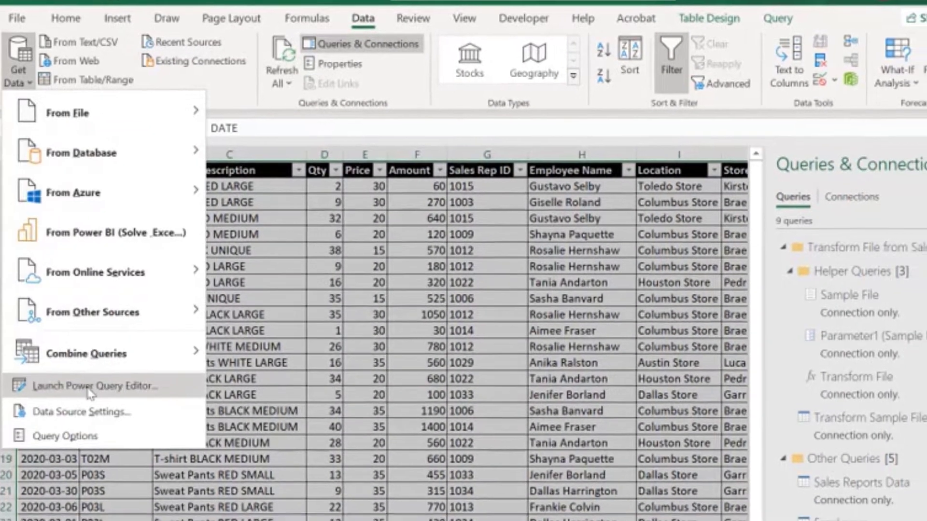
# Launch the Power Query Editor on the sales workbook and switch to its View tab
pyautogui.click(93, 387)
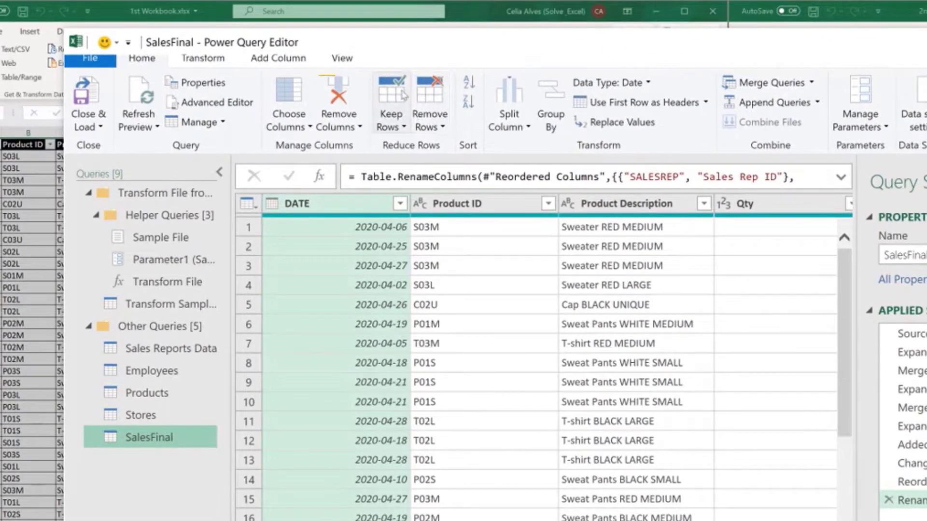
pyautogui.click(342, 58)
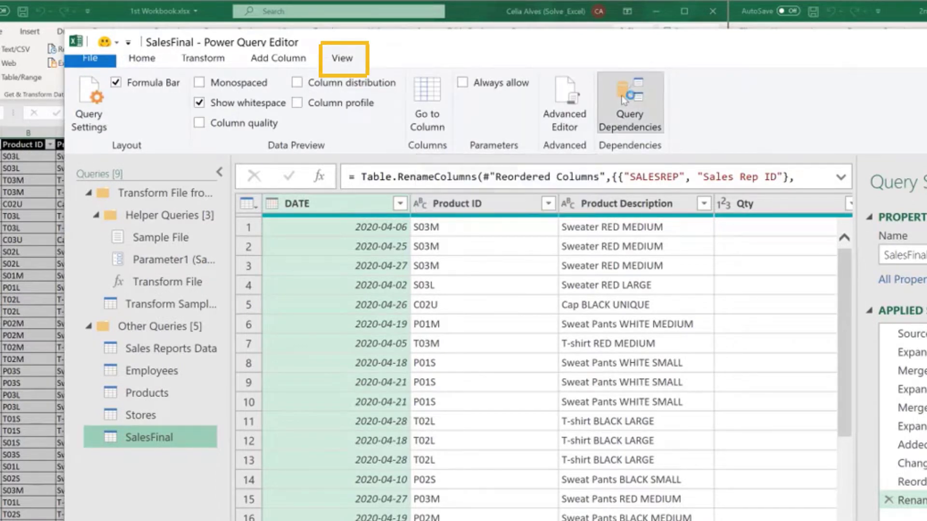
# Show the Query Dependencies diagram for the workbook's queries
pyautogui.click(630, 102)
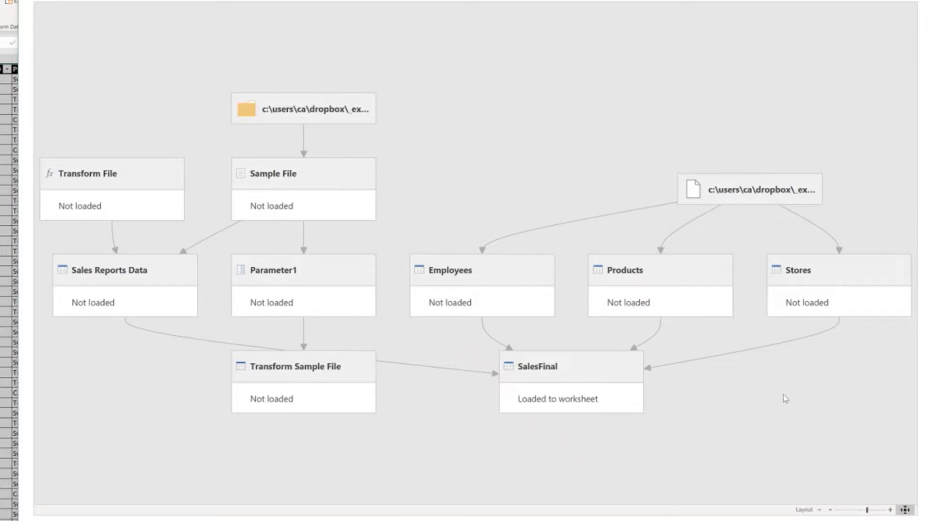
pyautogui.moveTo(514, 141)
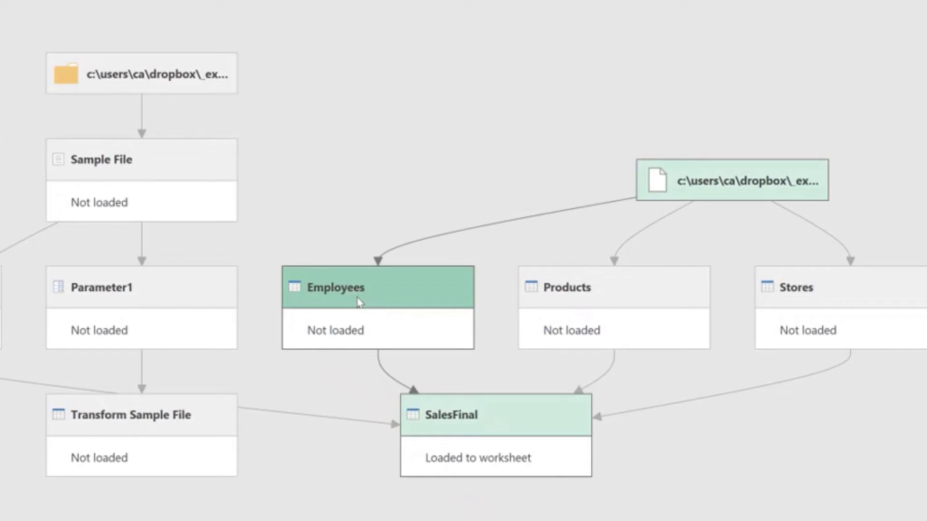
pyautogui.moveTo(364, 269)
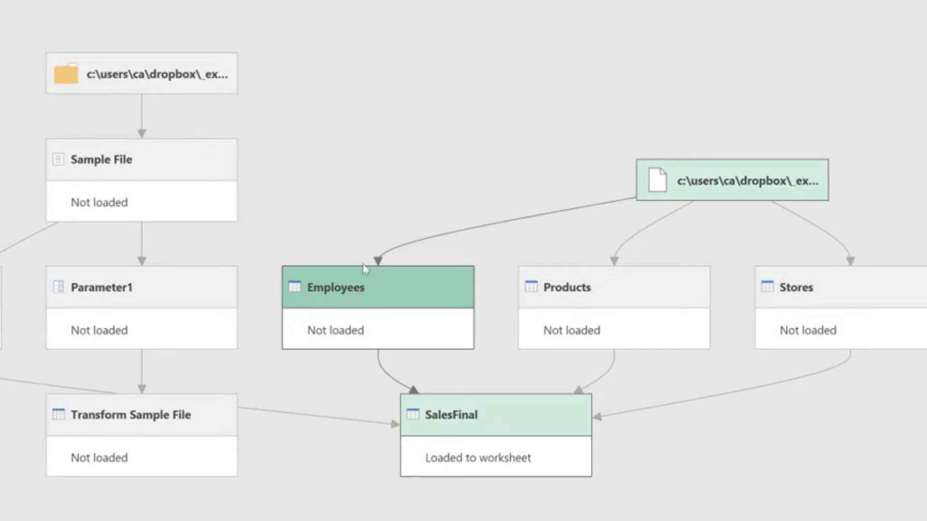
pyautogui.moveTo(732, 180)
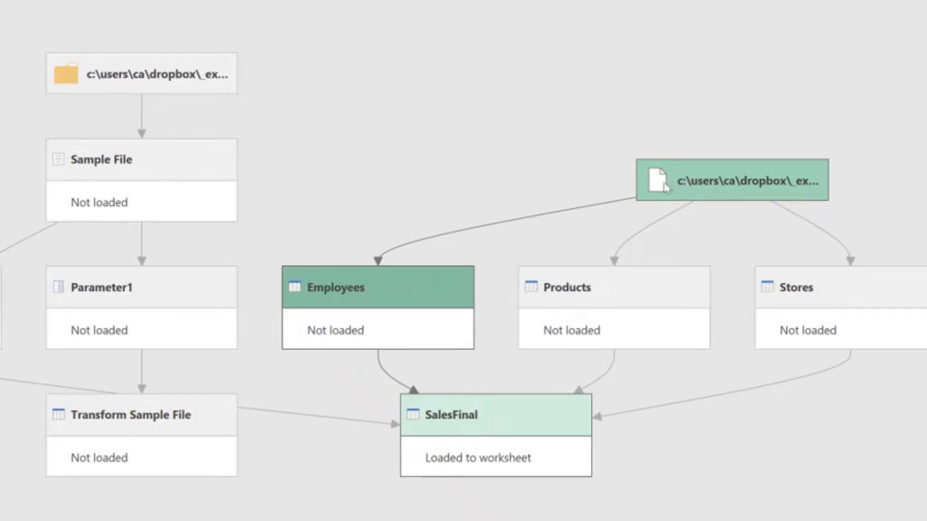
pyautogui.moveTo(688, 190)
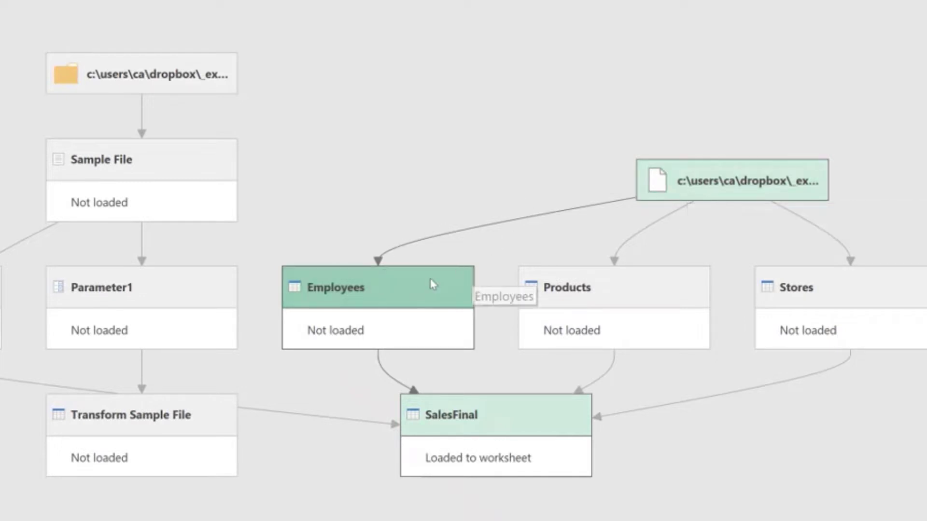
pyautogui.moveTo(428, 437)
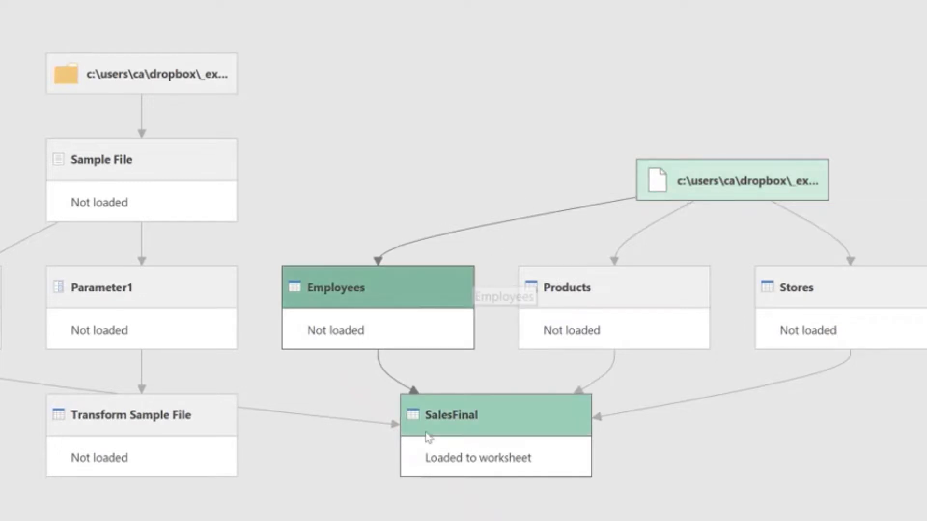
pyautogui.moveTo(563, 297)
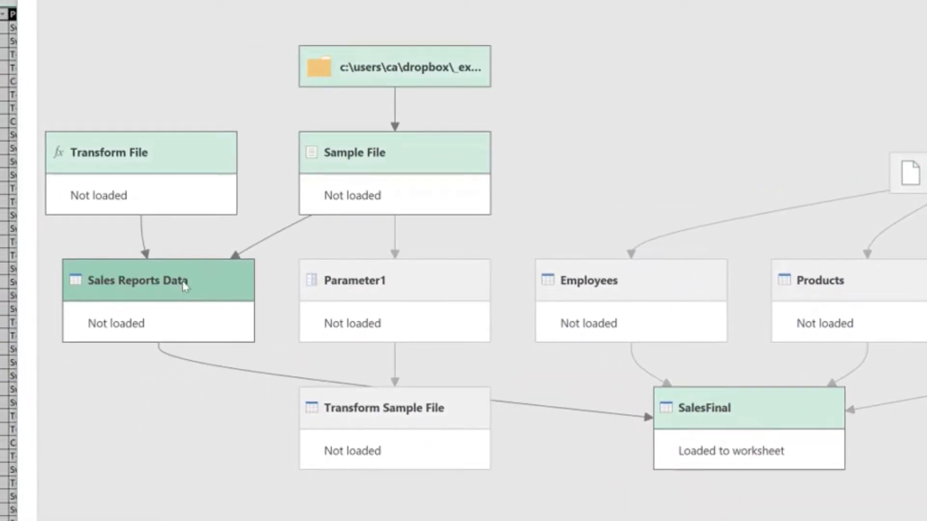
pyautogui.click(141, 152)
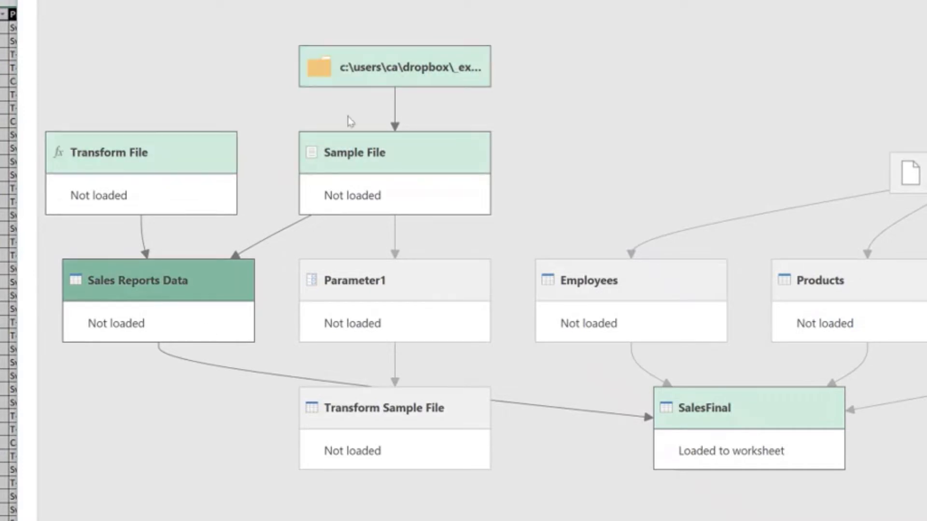
pyautogui.moveTo(131, 252)
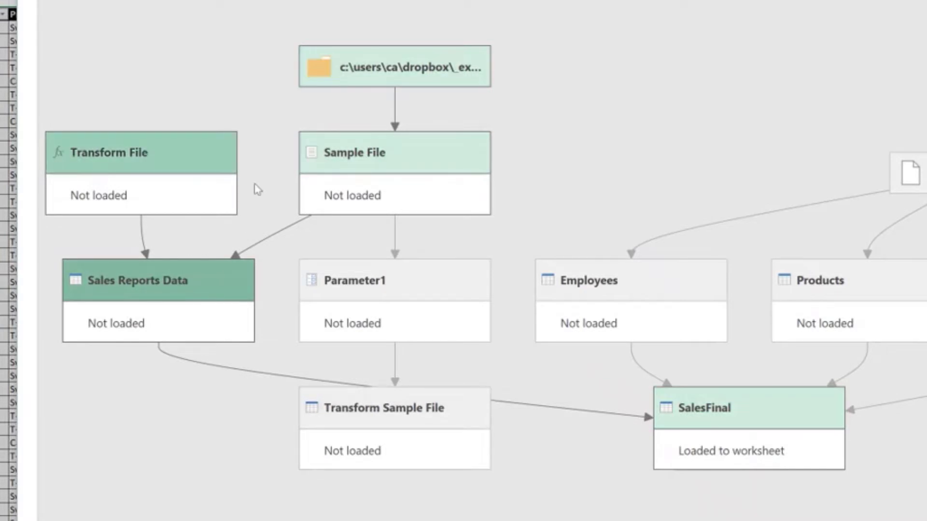
pyautogui.moveTo(377, 67)
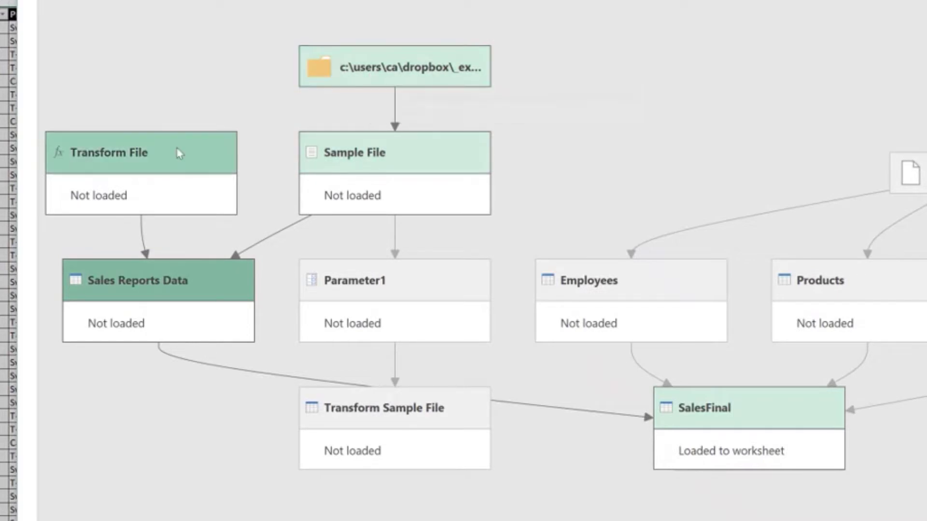
pyautogui.moveTo(350, 153)
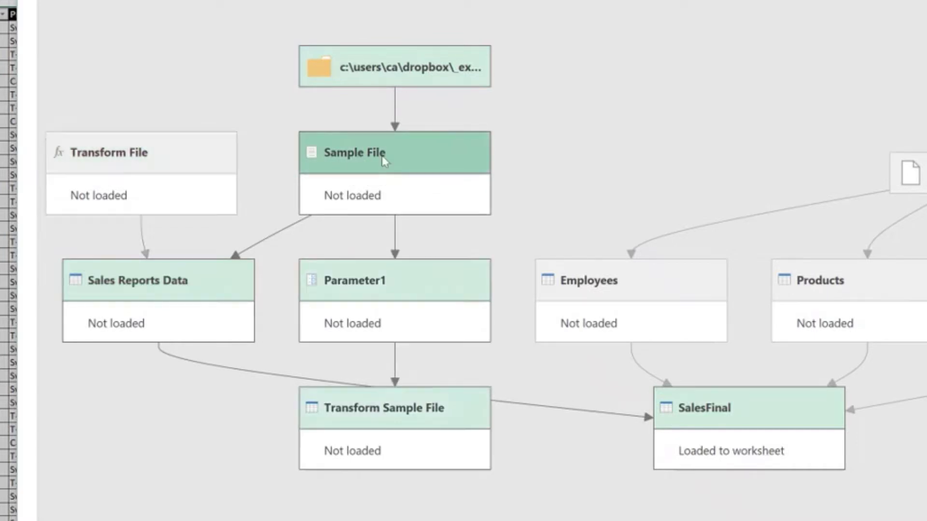
pyautogui.moveTo(392, 208)
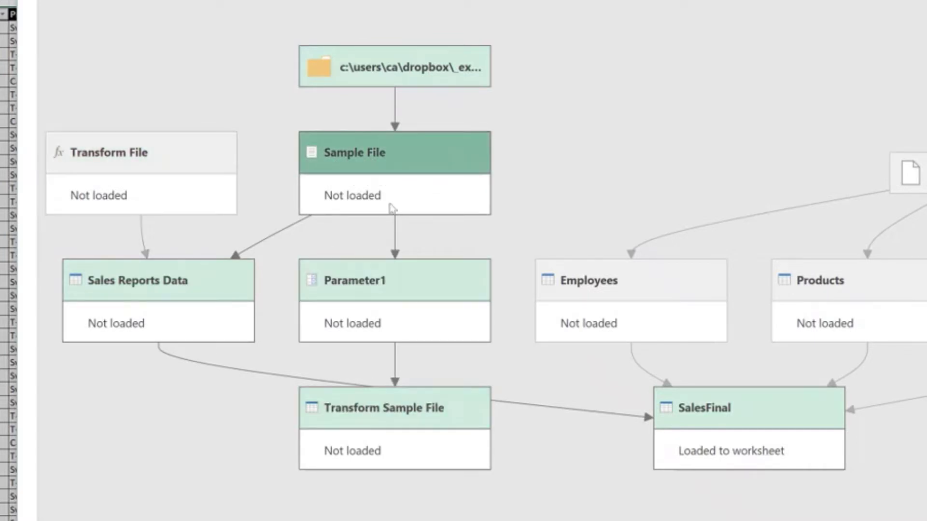
pyautogui.click(157, 280)
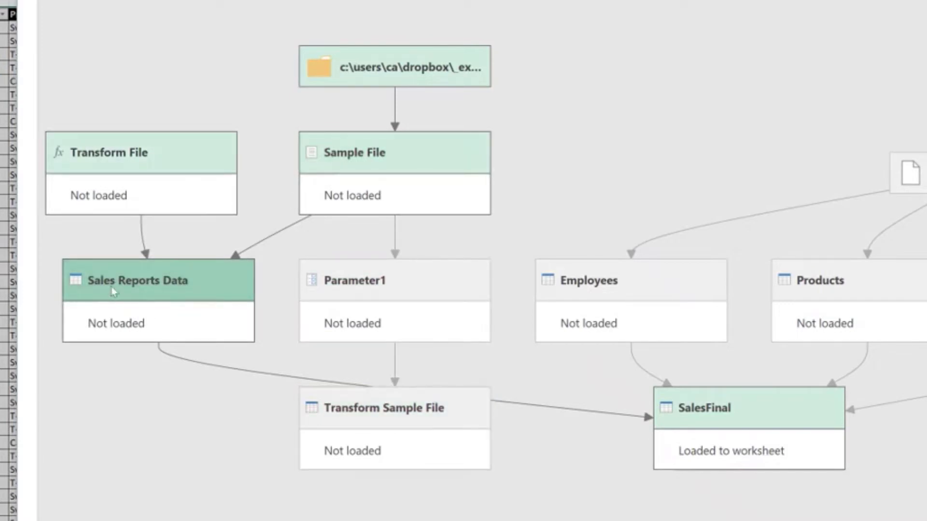
pyautogui.moveTo(124, 288)
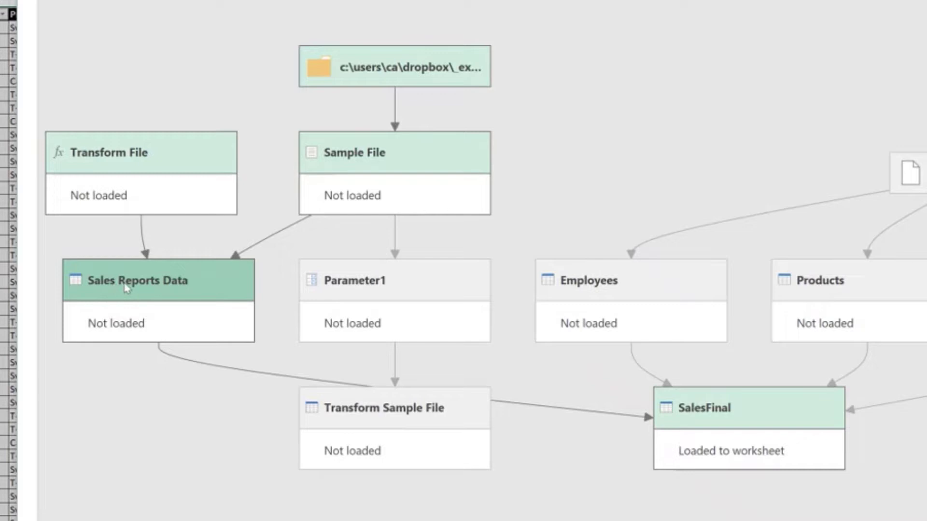
pyautogui.moveTo(357, 151)
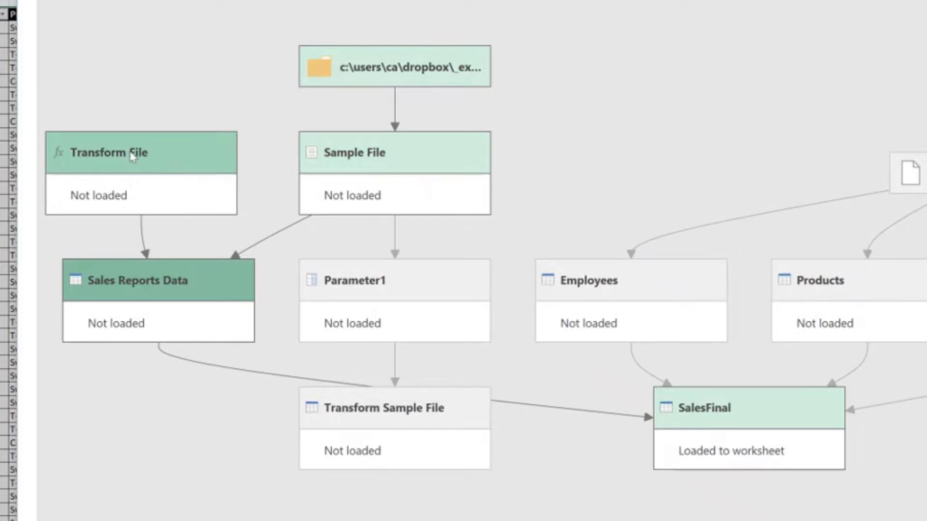
pyautogui.moveTo(364, 415)
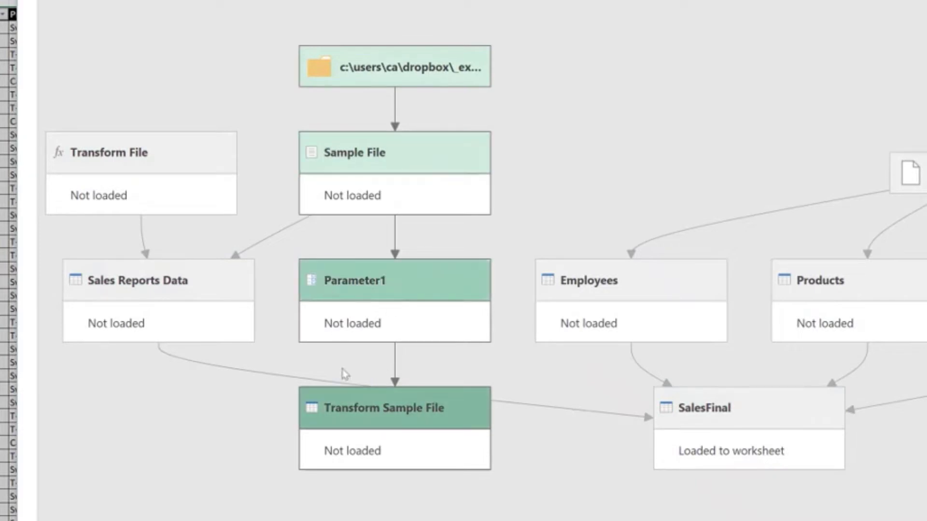
pyautogui.moveTo(348, 395)
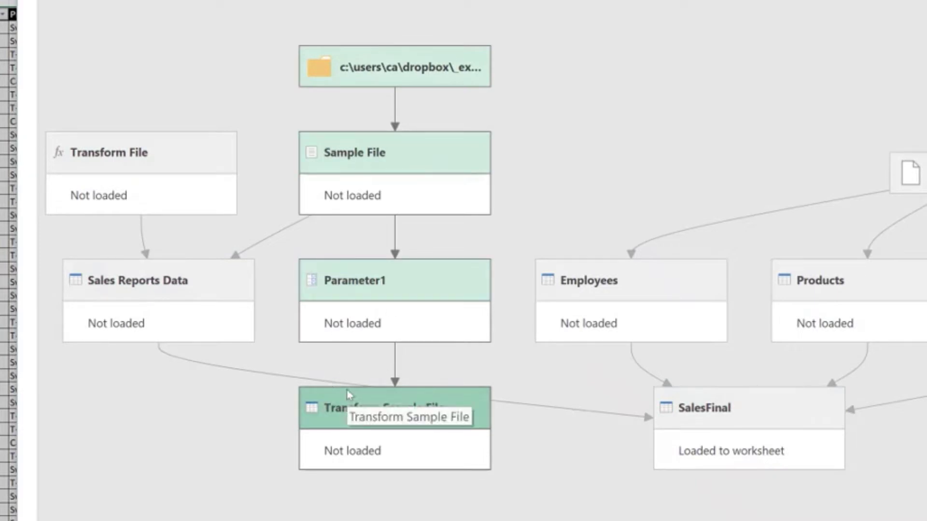
pyautogui.click(141, 153)
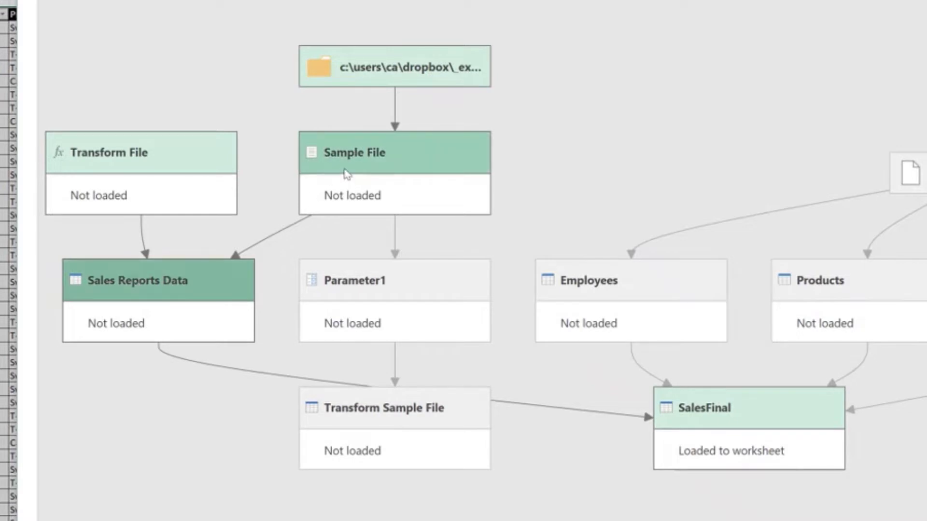
pyautogui.click(141, 153)
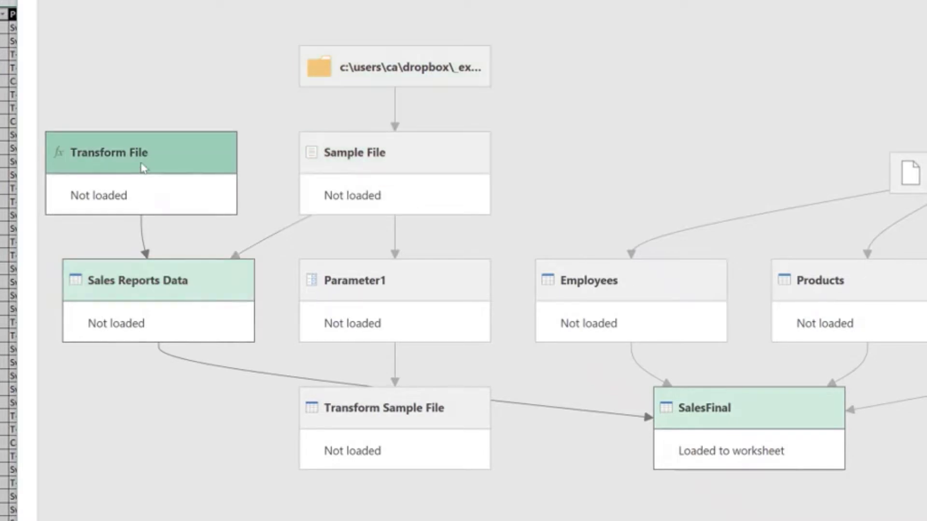
pyautogui.moveTo(64, 159)
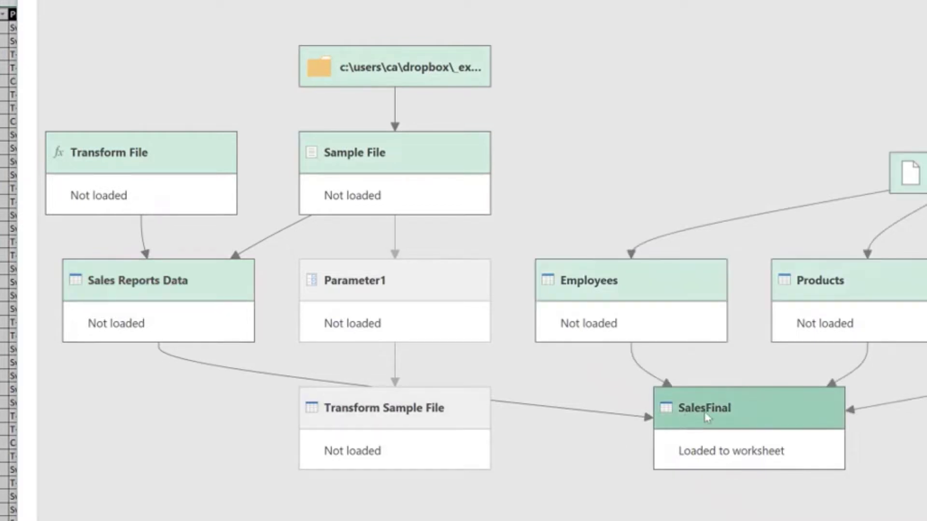
pyautogui.moveTo(741, 415)
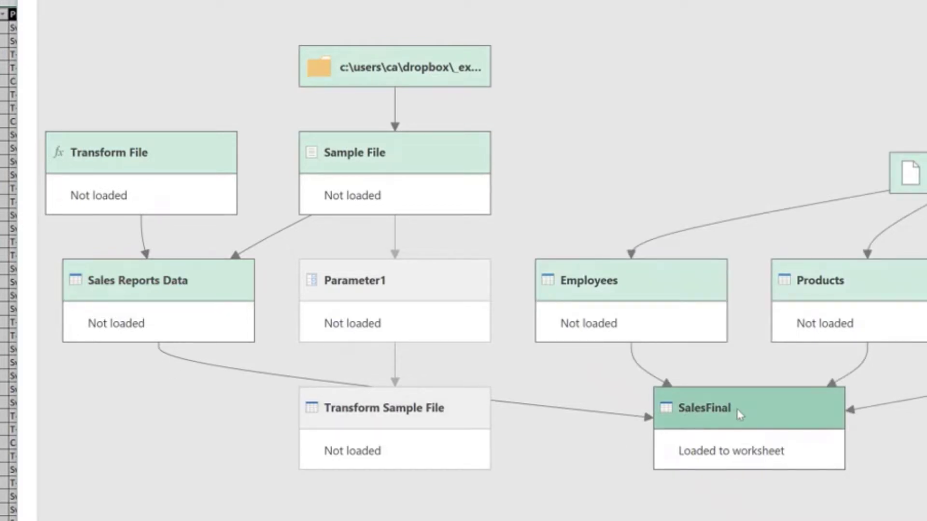
pyautogui.moveTo(722, 420)
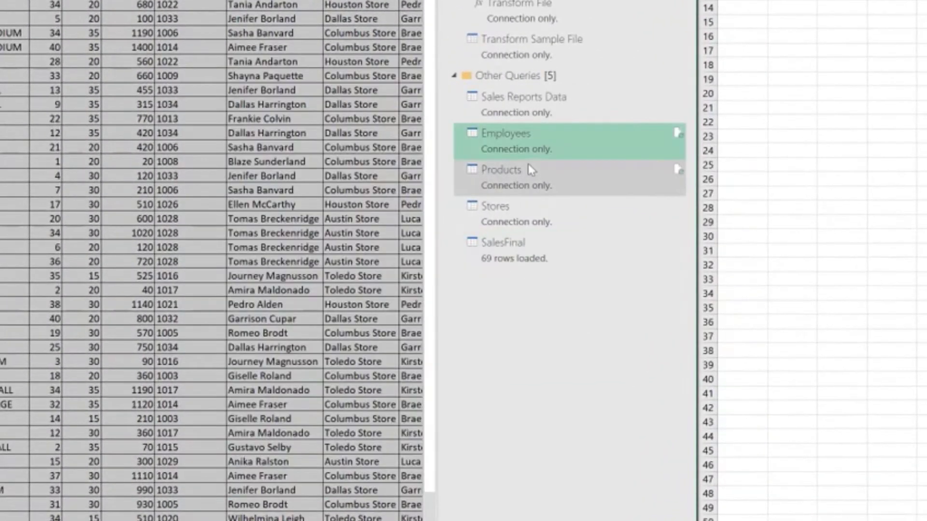
# Select the Products query in the Queries & Connections pane for copying
pyautogui.doubleClick(501, 170)
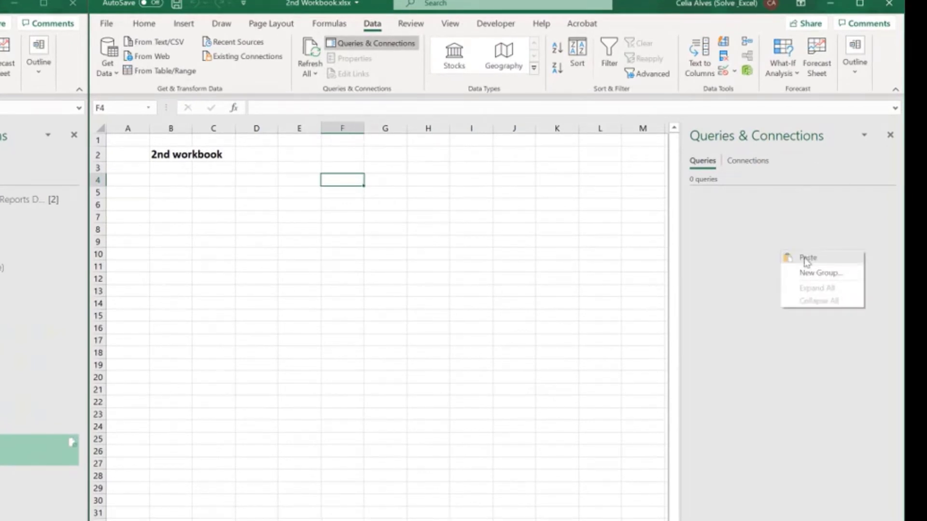
# Paste the Products query into the 2nd workbook as a connection-only query
pyautogui.click(807, 258)
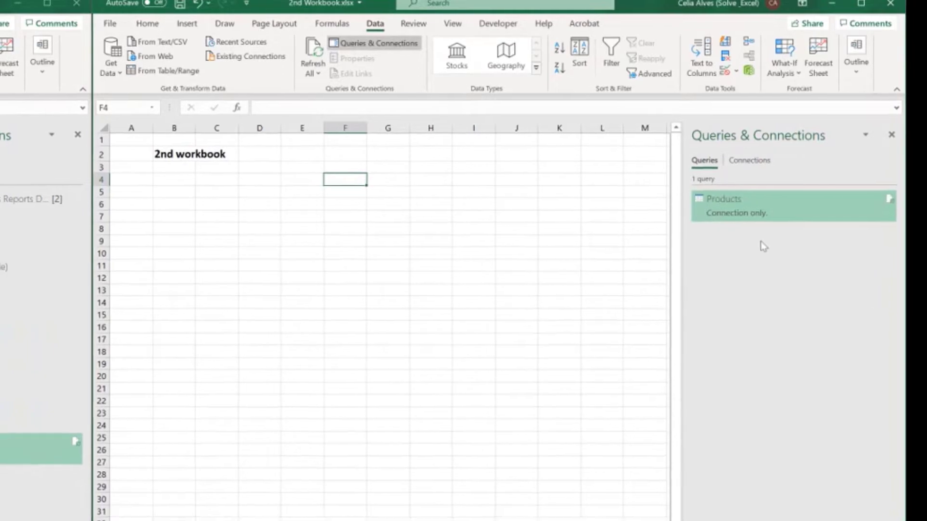
pyautogui.doubleClick(723, 199)
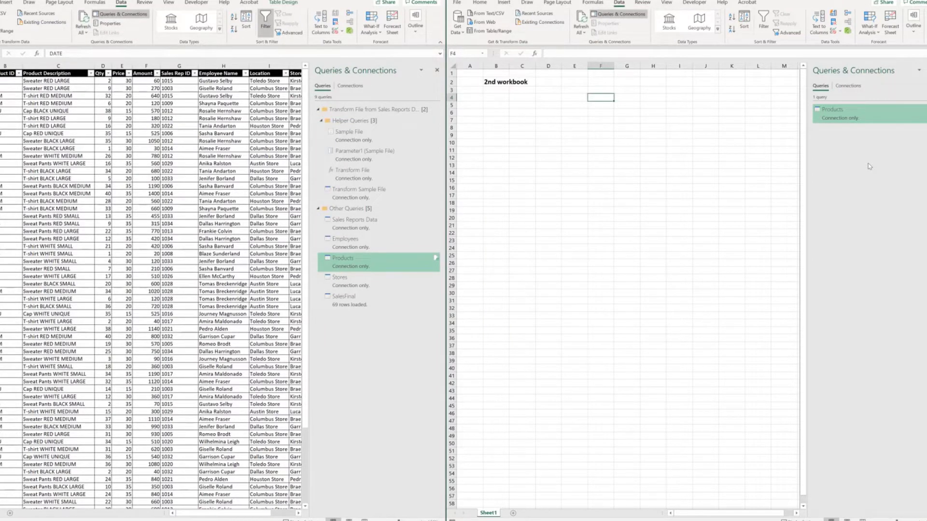
pyautogui.moveTo(838, 152)
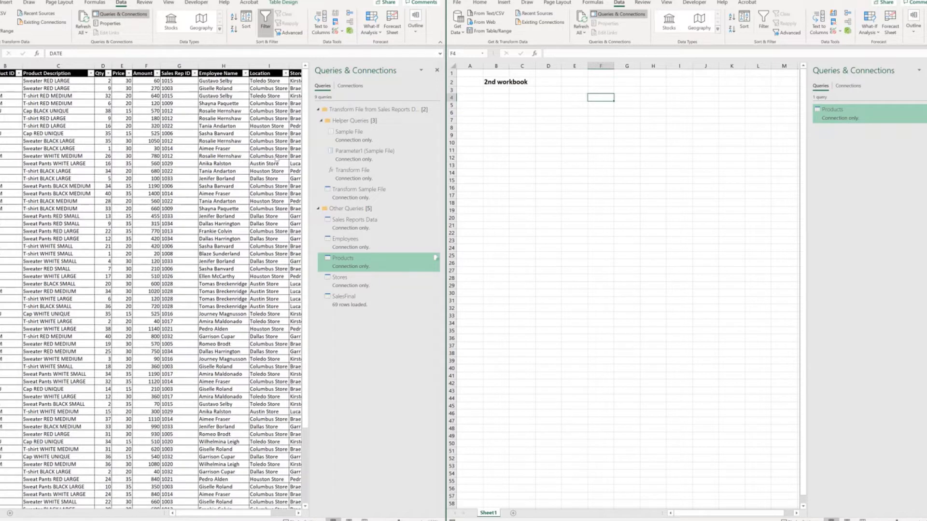
pyautogui.moveTo(178, 179)
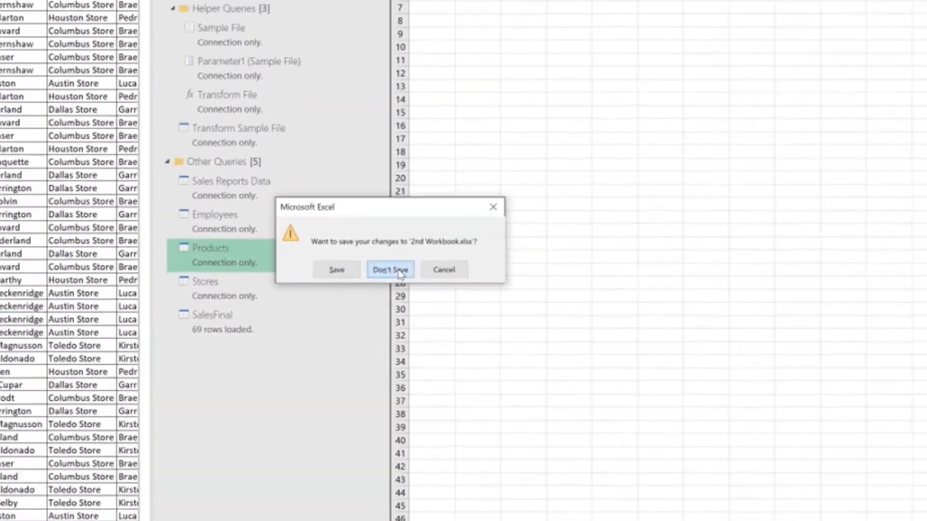
# Close the 2nd workbook without saving, reopen it and show its empty Queries & Connections pane
pyautogui.click(389, 270)
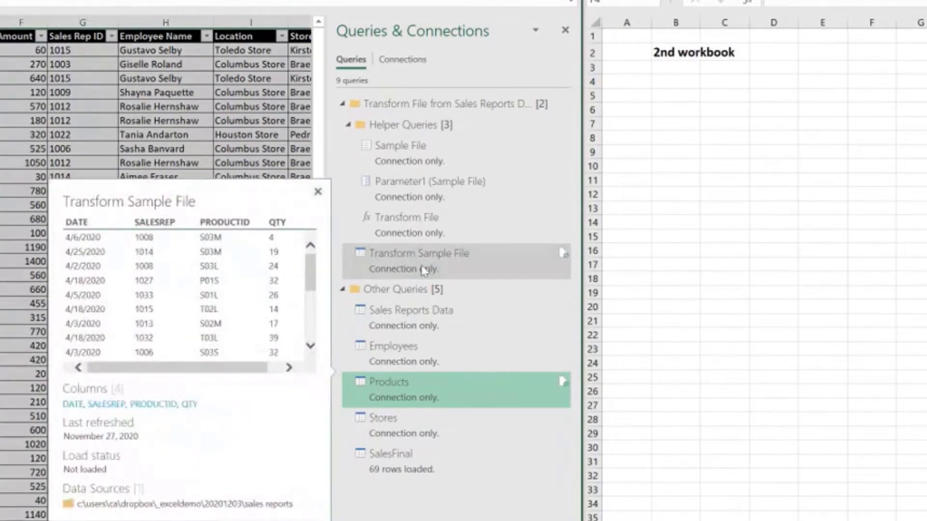
pyautogui.click(410, 310)
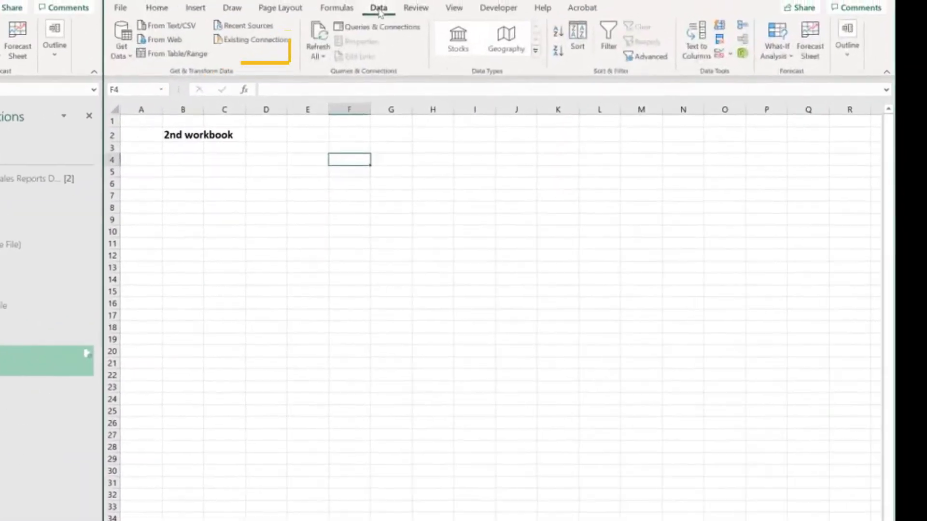
pyautogui.click(378, 26)
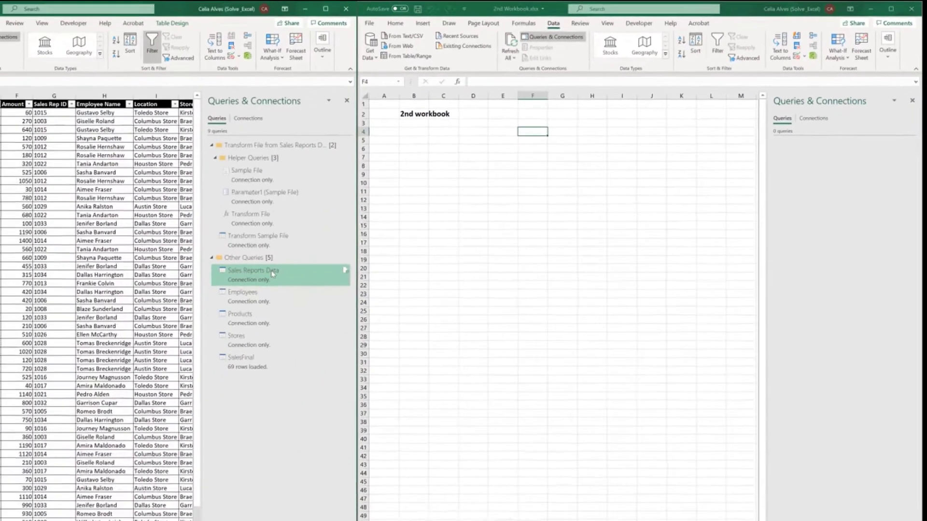
# Copy Sales Reports Data and paste it into the 2nd workbook with its Transform File and Sample File helpers
pyautogui.rightClick(253, 270)
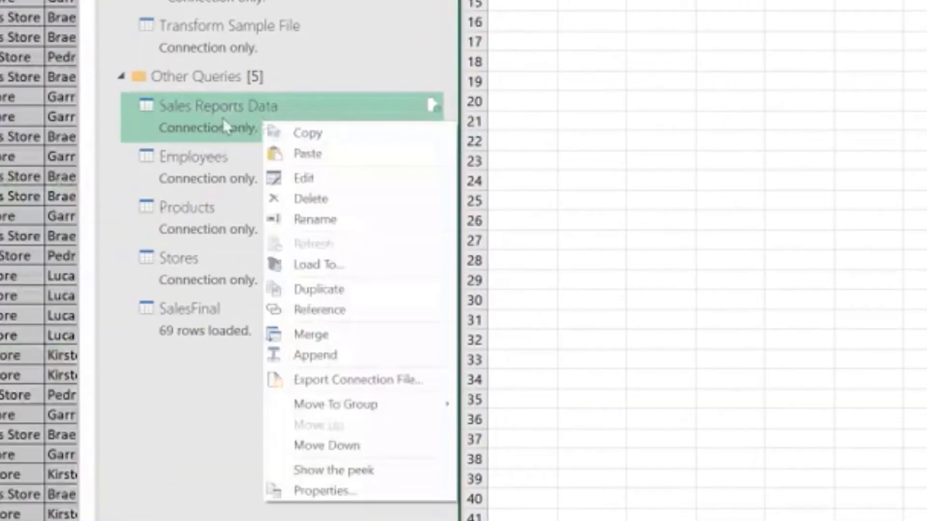
pyautogui.moveTo(307, 133)
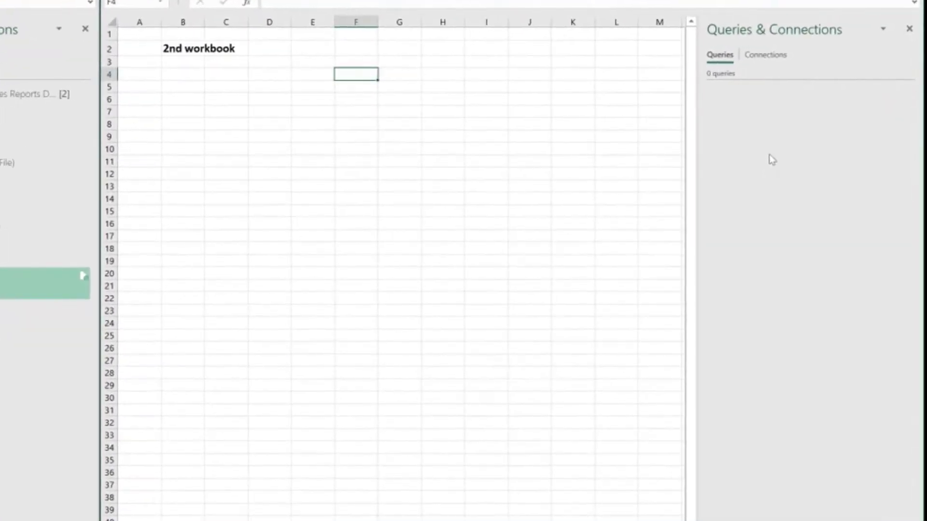
pyautogui.rightClick(771, 159)
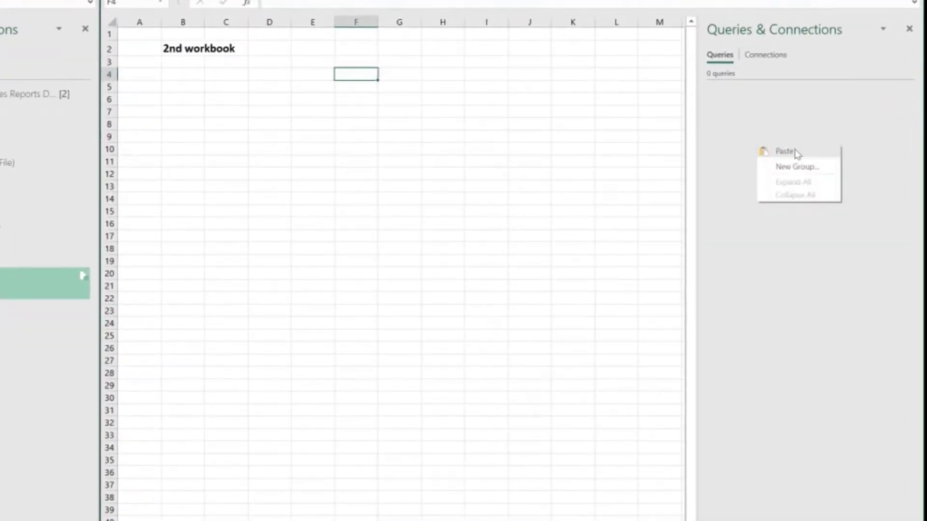
pyautogui.click(784, 150)
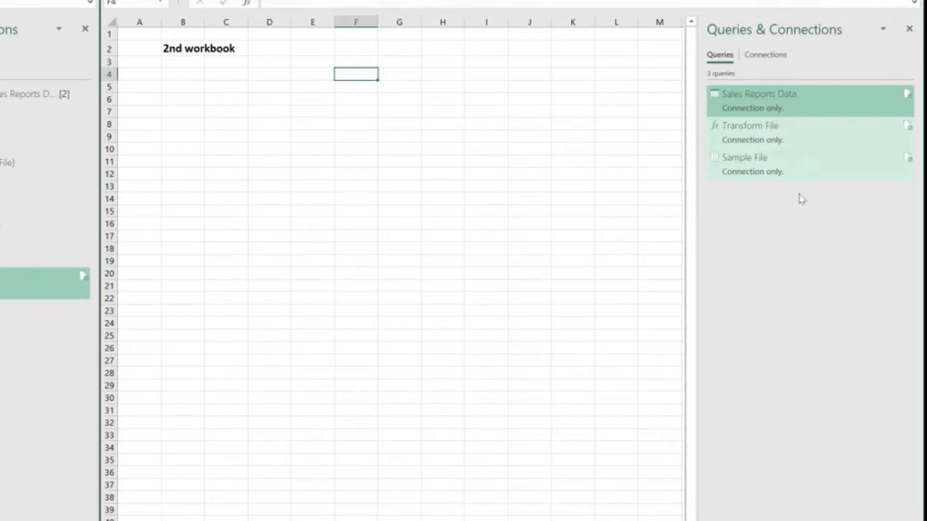
pyautogui.moveTo(754, 130)
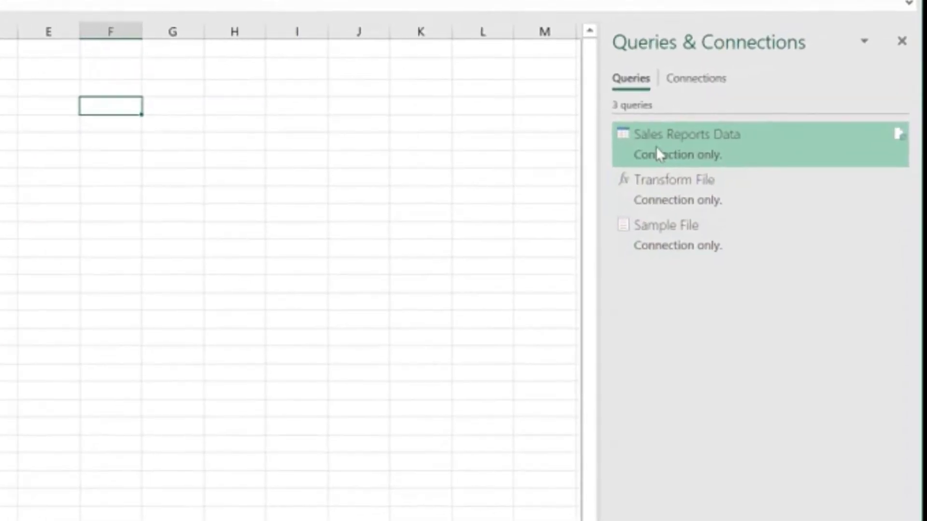
pyautogui.moveTo(683, 199)
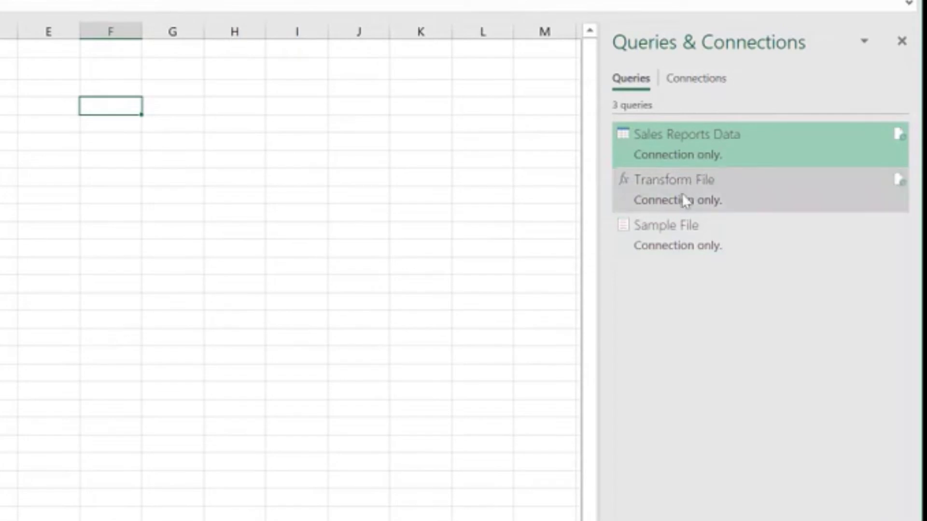
pyautogui.click(673, 189)
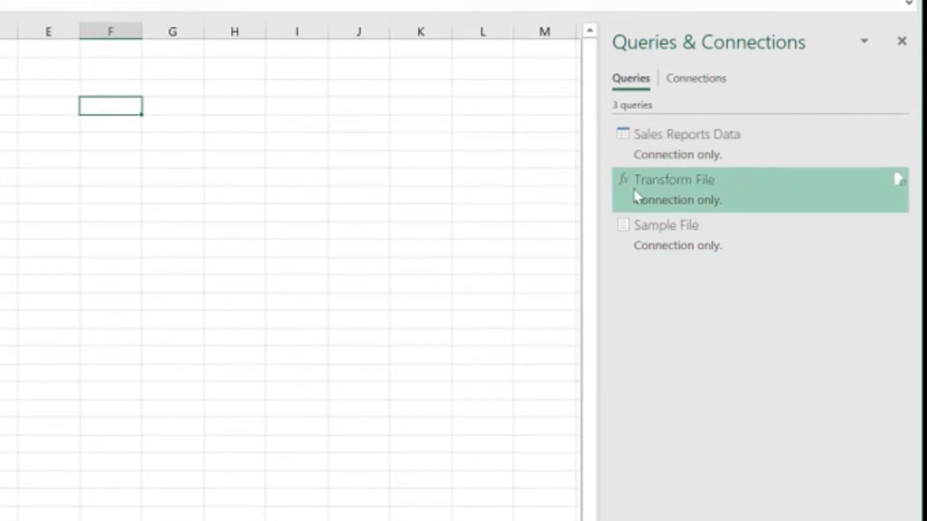
pyautogui.moveTo(701, 251)
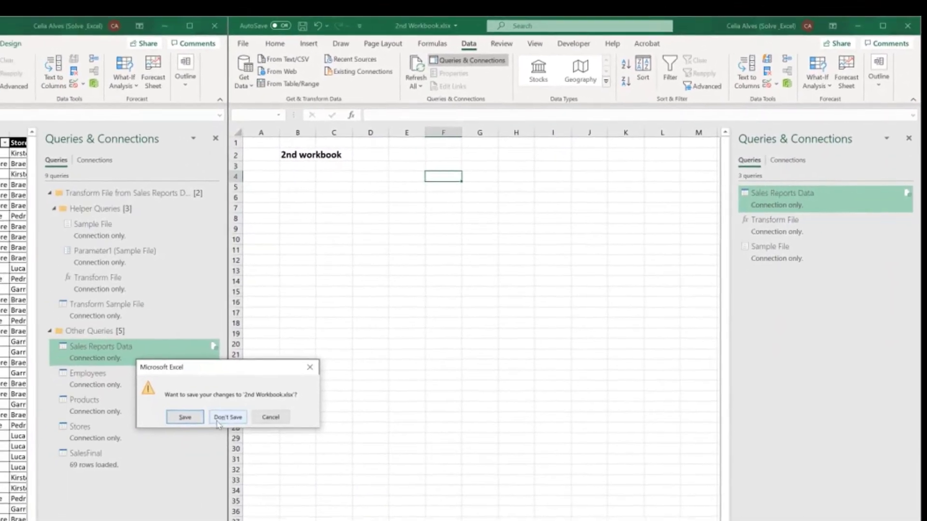
# Close the 2nd workbook without saving, reopen it and go to its Data features
pyautogui.click(227, 417)
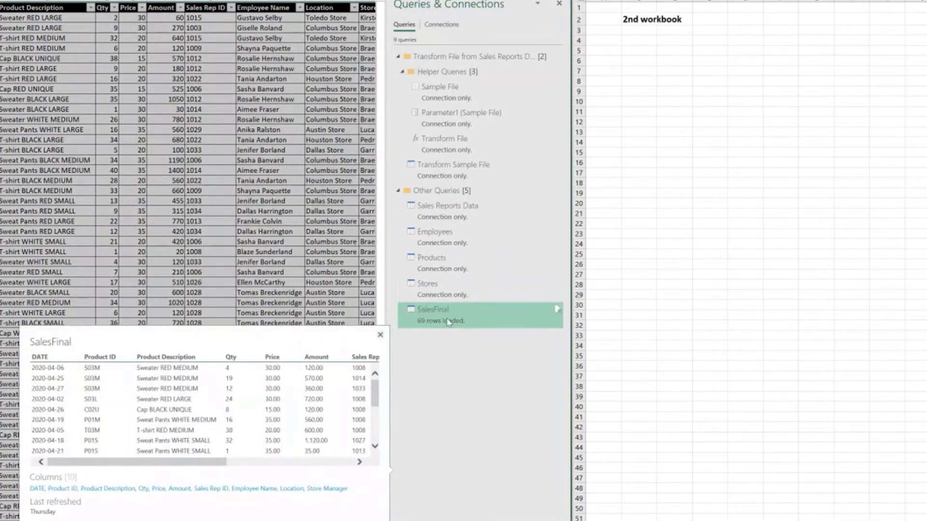
pyautogui.click(380, 335)
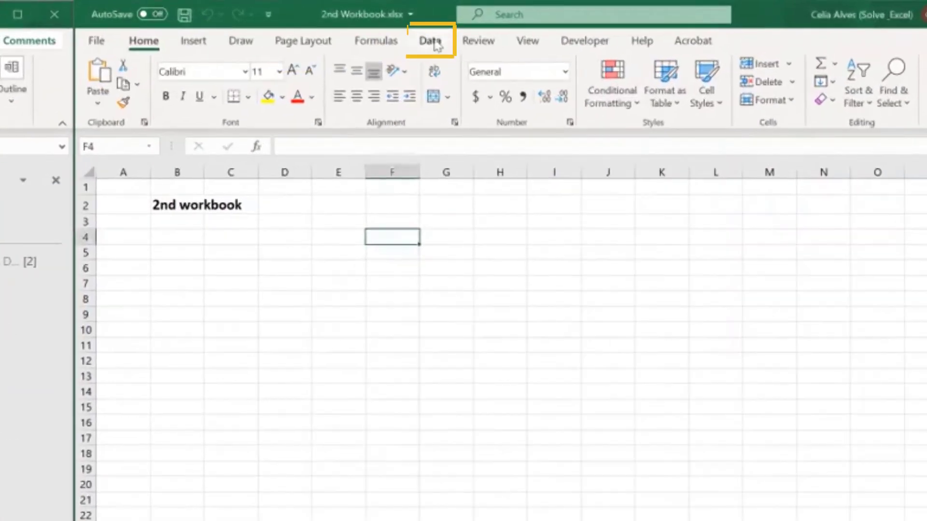
pyautogui.click(430, 41)
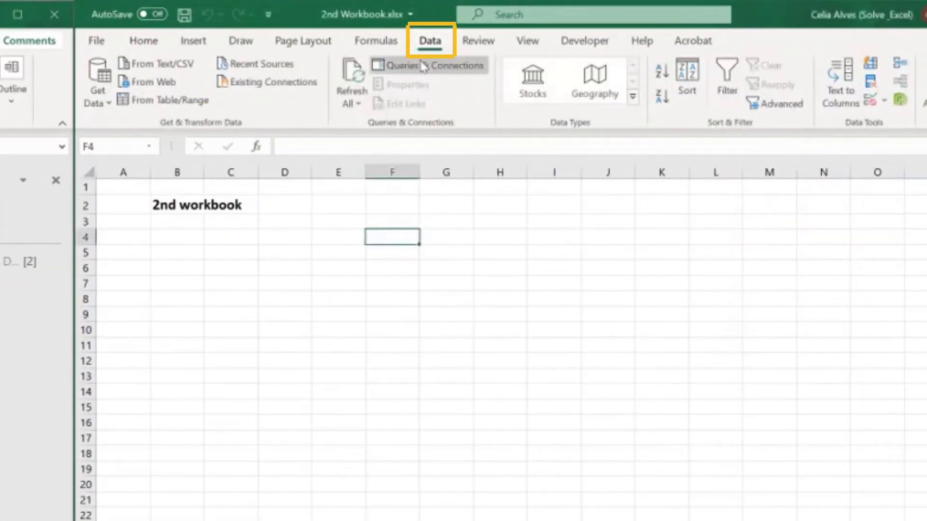
# Show the 2nd workbook's Queries & Connections pane ready to receive SalesFinal
pyautogui.click(422, 65)
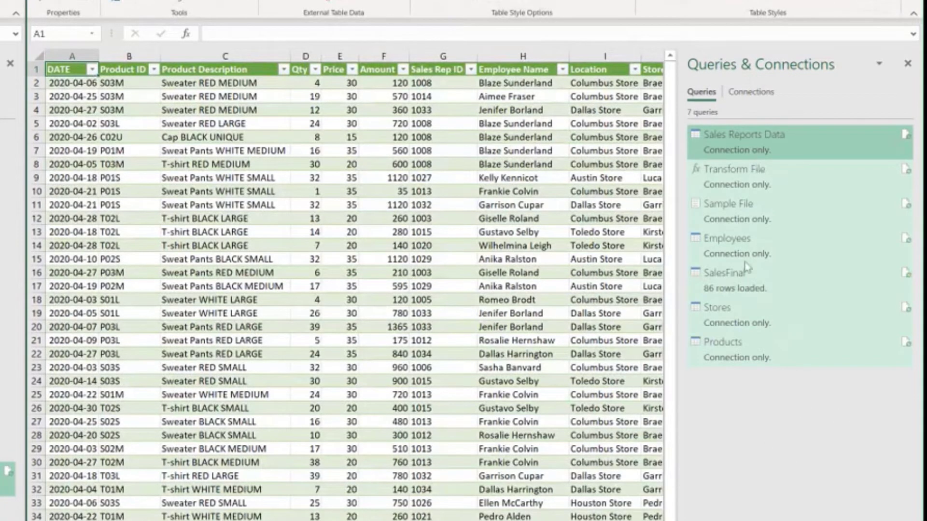
pyautogui.moveTo(718, 307)
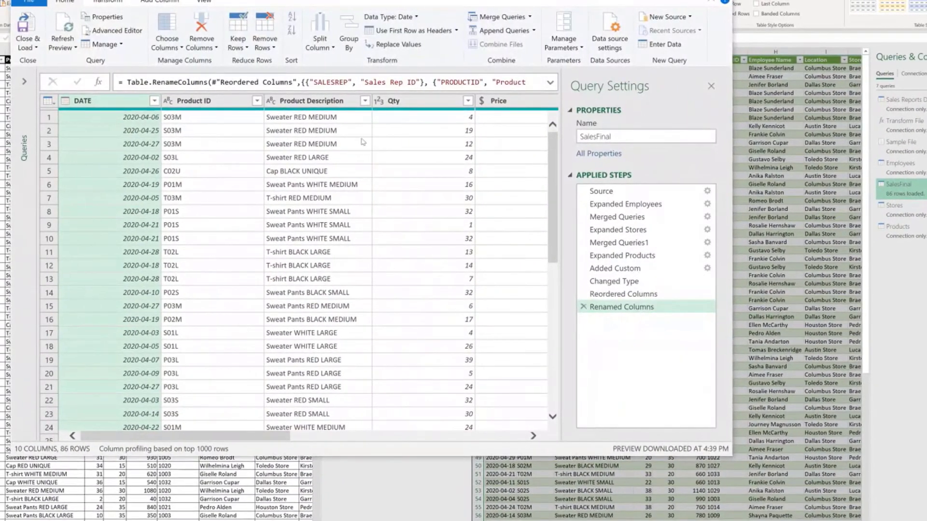
pyautogui.click(204, 2)
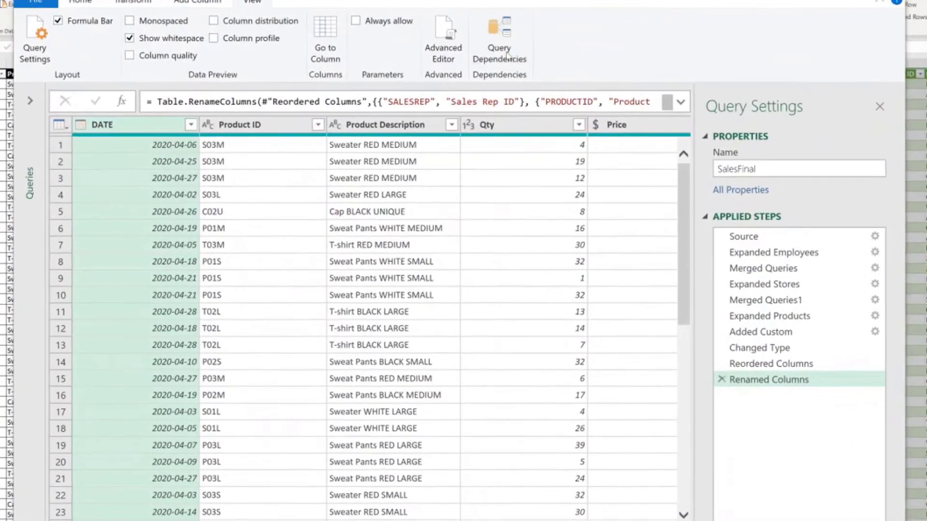
pyautogui.click(498, 36)
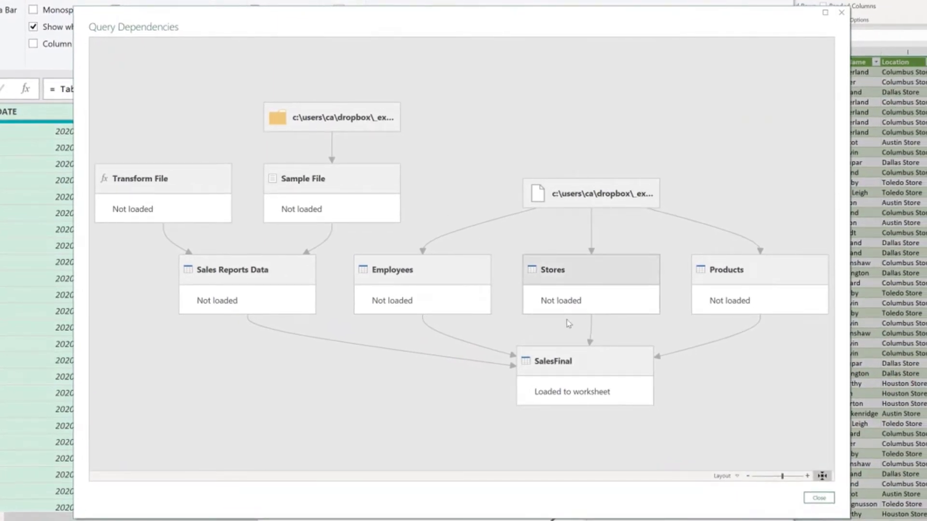
pyautogui.moveTo(603, 367)
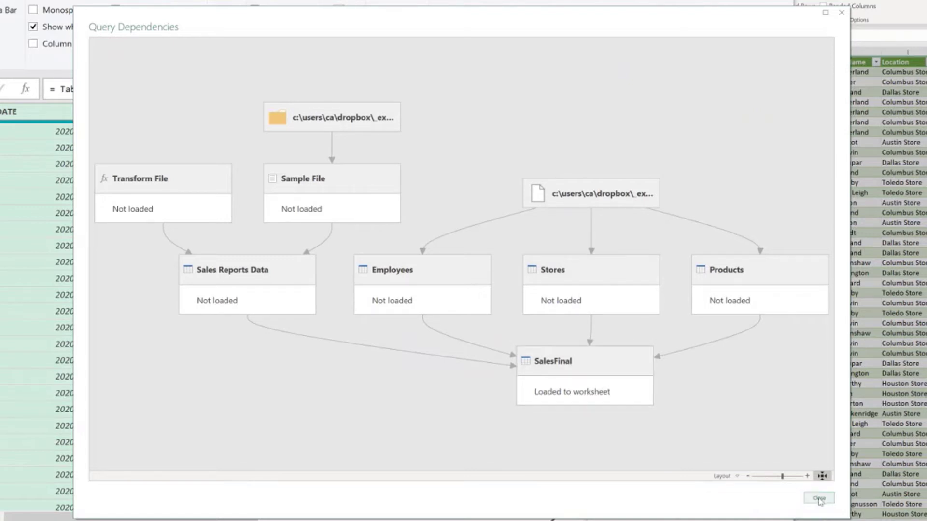
pyautogui.click(818, 499)
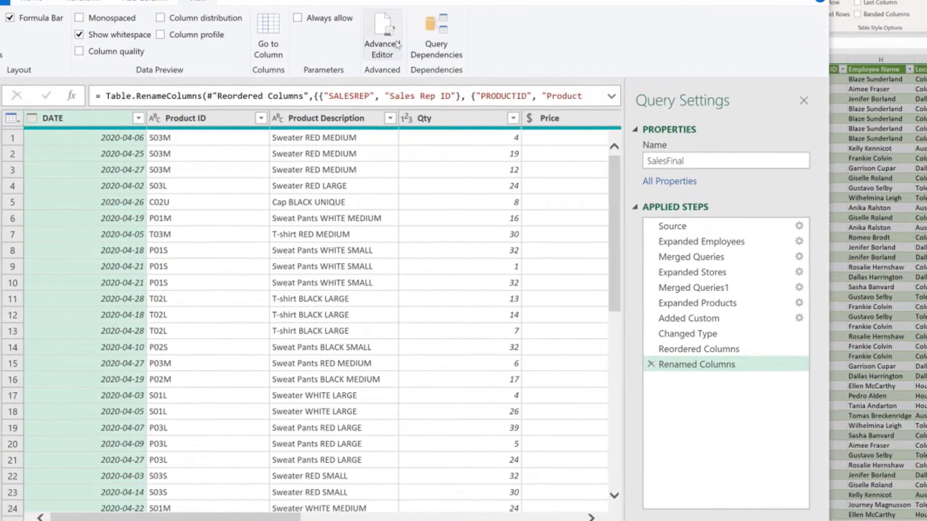
# Show SalesFinal's full M code in the Advanced Editor
pyautogui.click(382, 34)
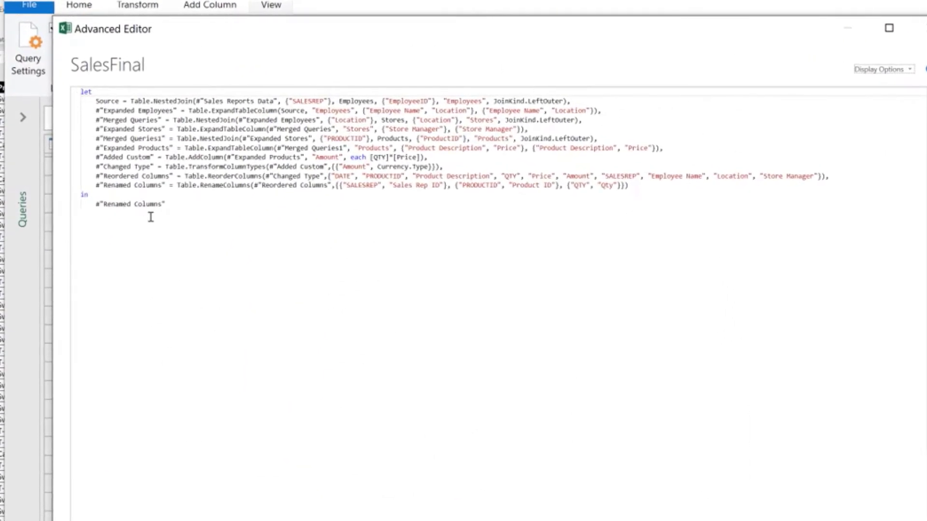
pyautogui.moveTo(189, 214)
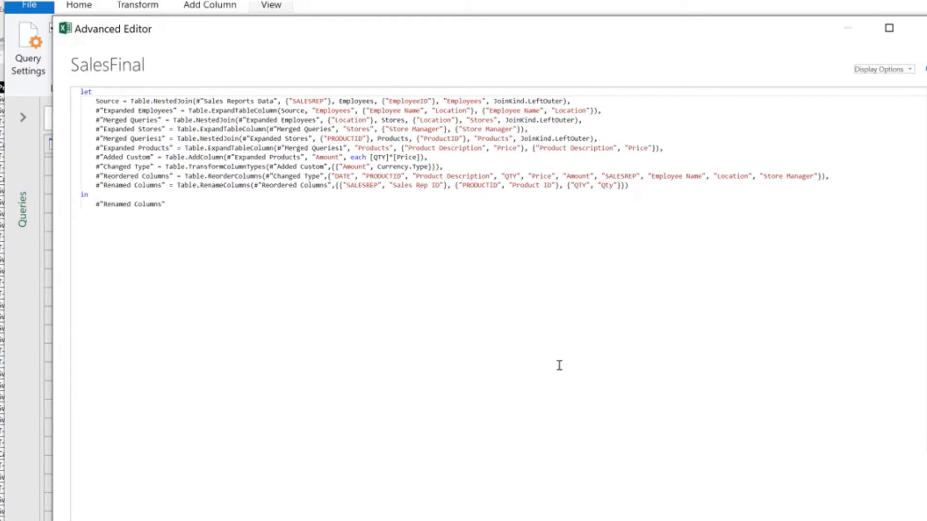
pyautogui.moveTo(412, 308)
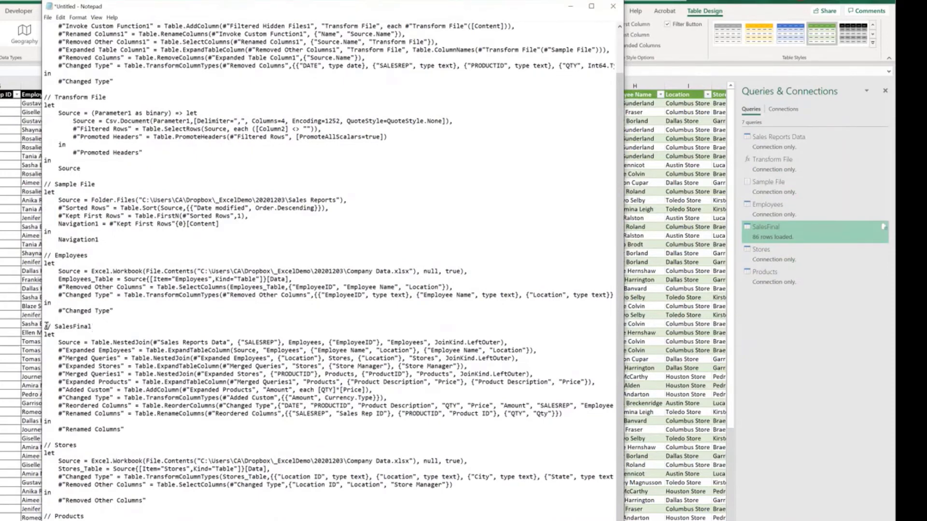
# Select a block of the pasted query M code in the Notepad document
pyautogui.moveTo(45, 327); pyautogui.dragTo(149, 429)
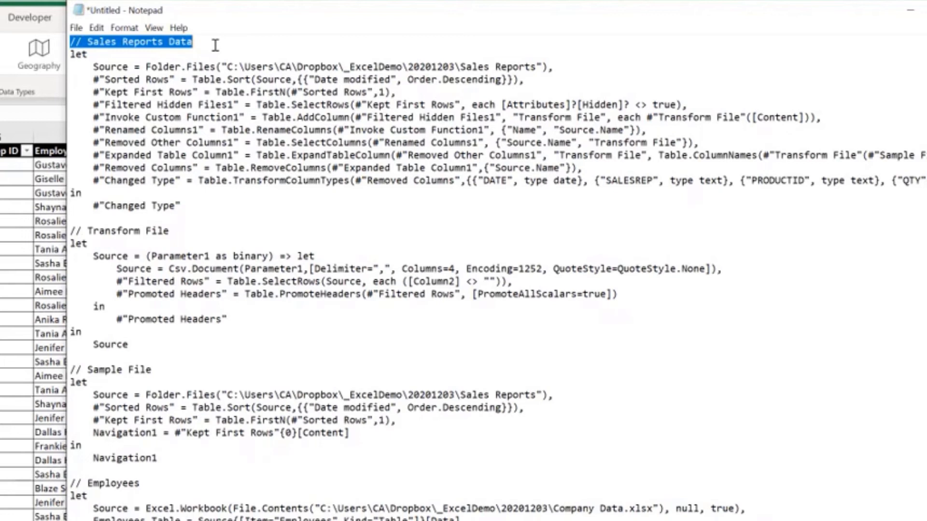
pyautogui.click(195, 41)
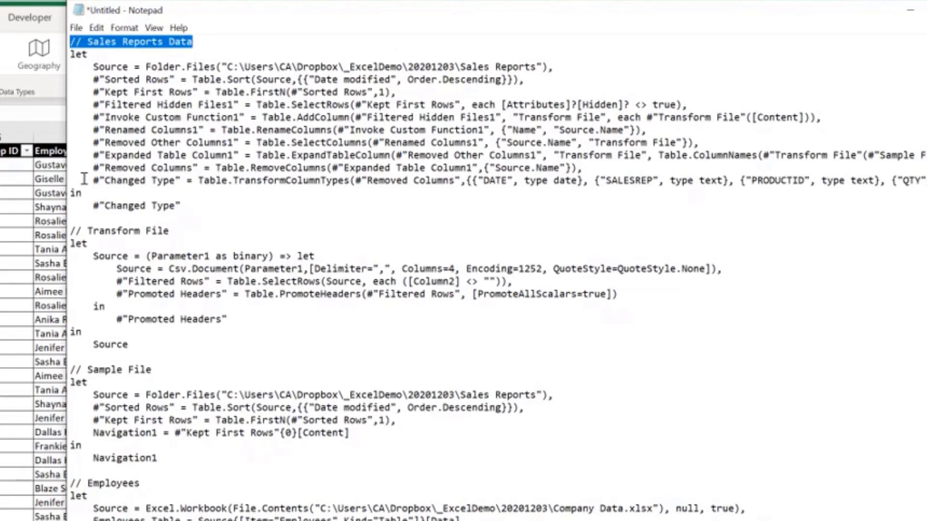
pyautogui.click(186, 204)
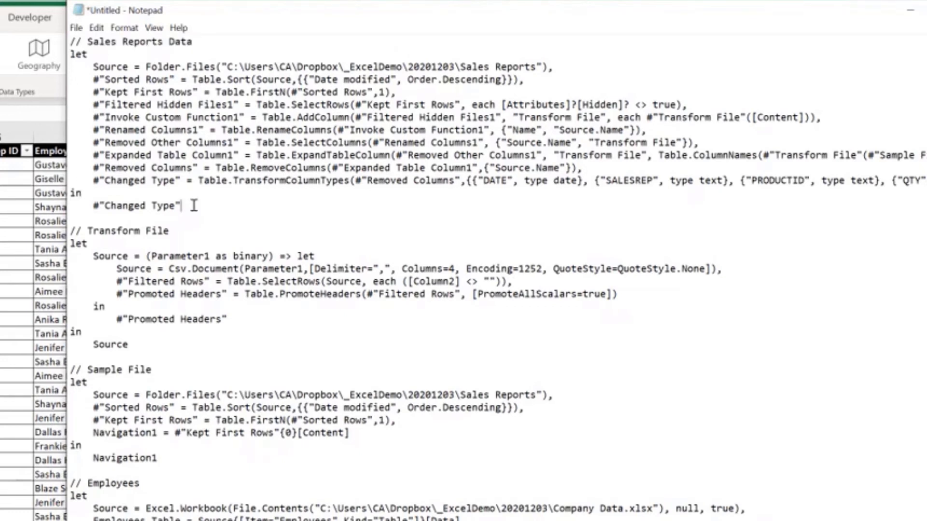
pyautogui.moveTo(68, 231)
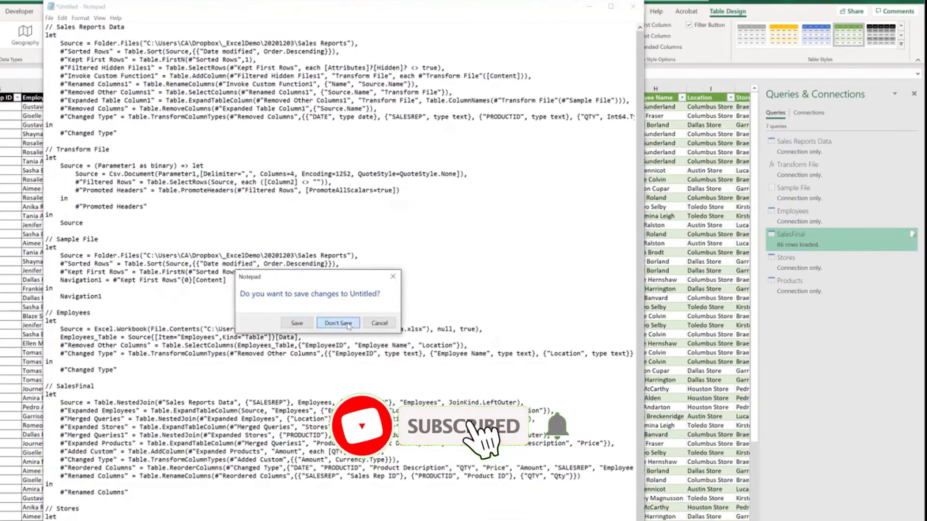
# Close Notepad with Don't Save, discarding the collected M code
pyautogui.click(338, 322)
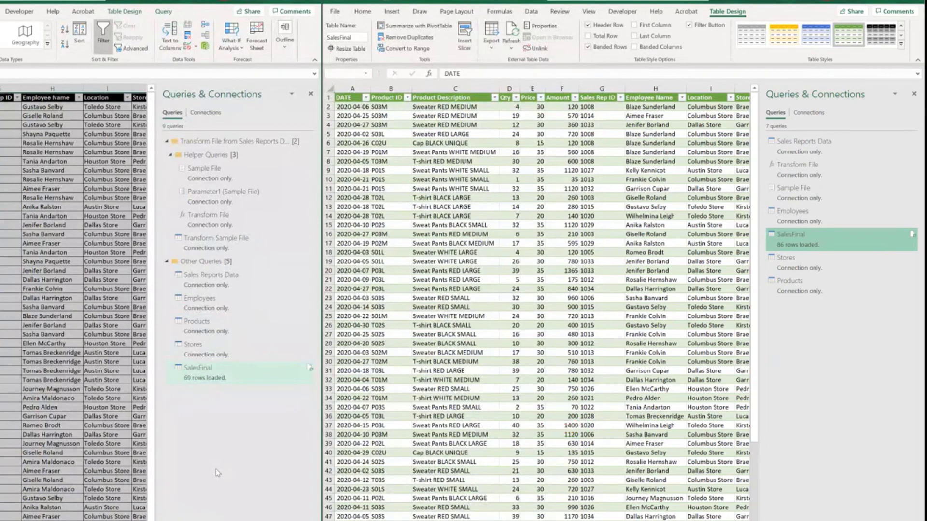
pyautogui.moveTo(228, 426)
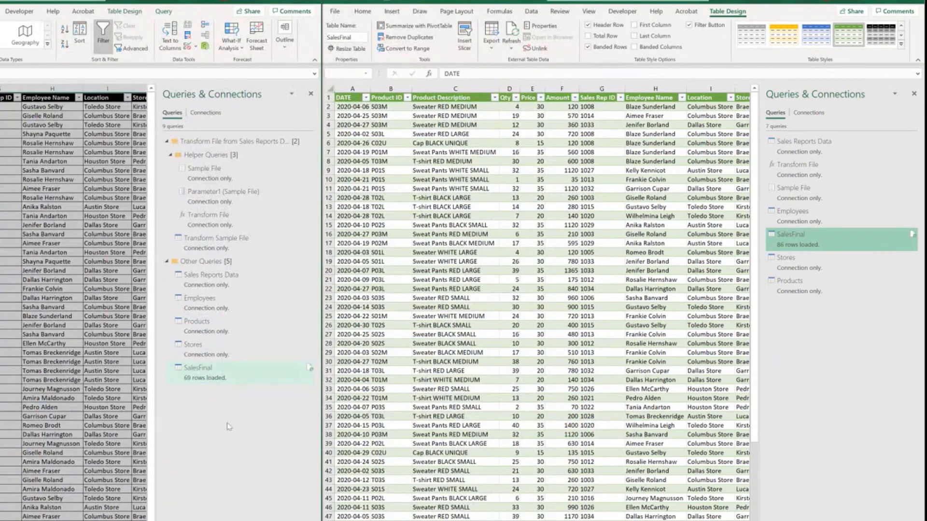